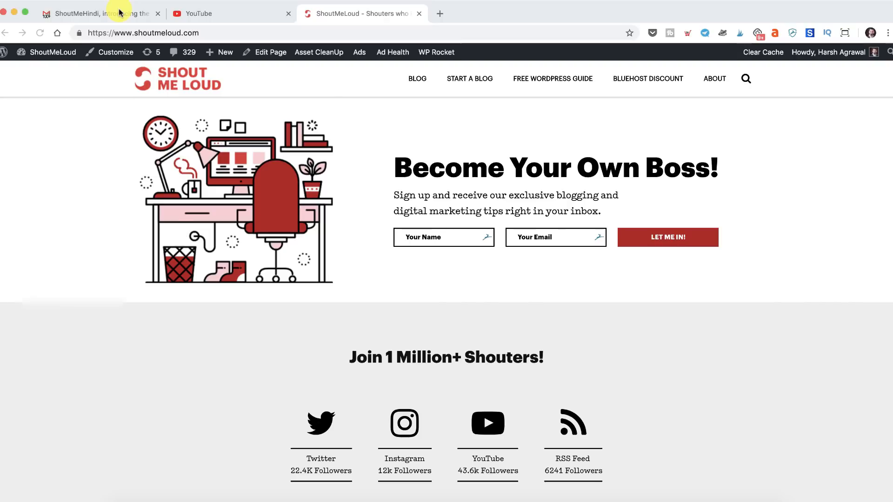
# - Switch from the ShoutMeLoud site to the YouTube home page tab
pyautogui.click(100, 13)
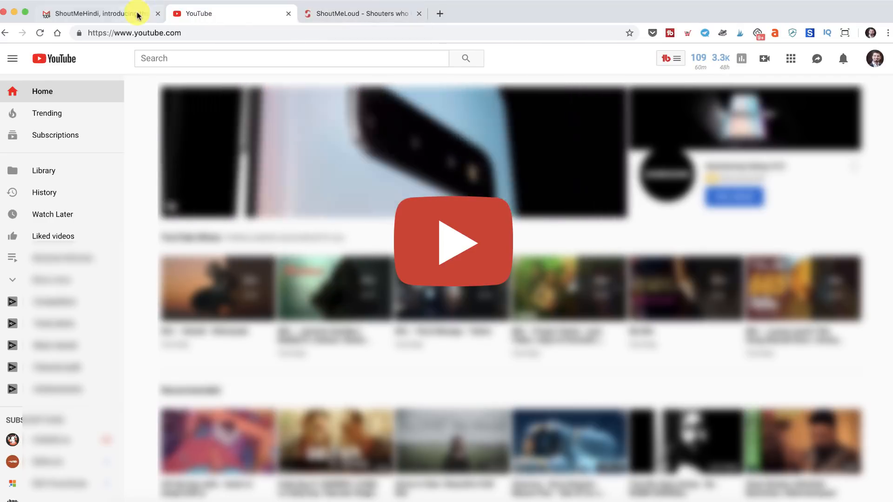
# - Read the Copyright Match Tool email in Gmail and follow its CHECK IT OUT link to YouTube Studio
pyautogui.click(91, 13)
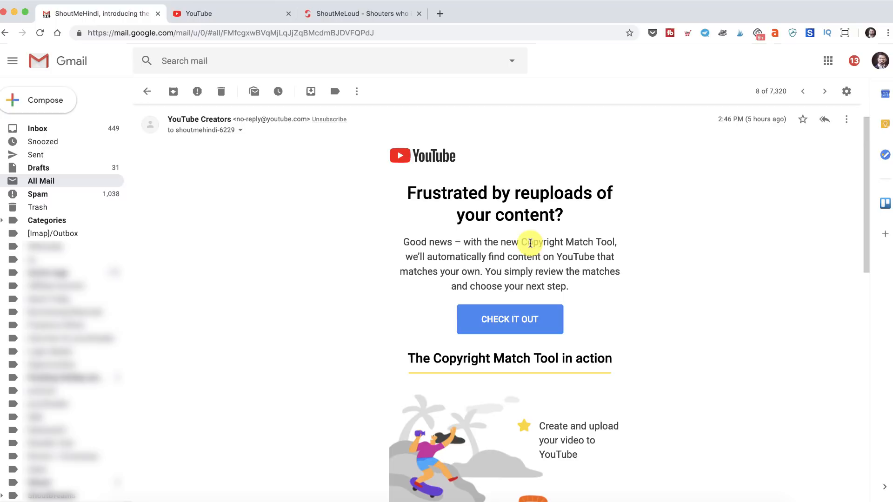
pyautogui.scroll(-3)
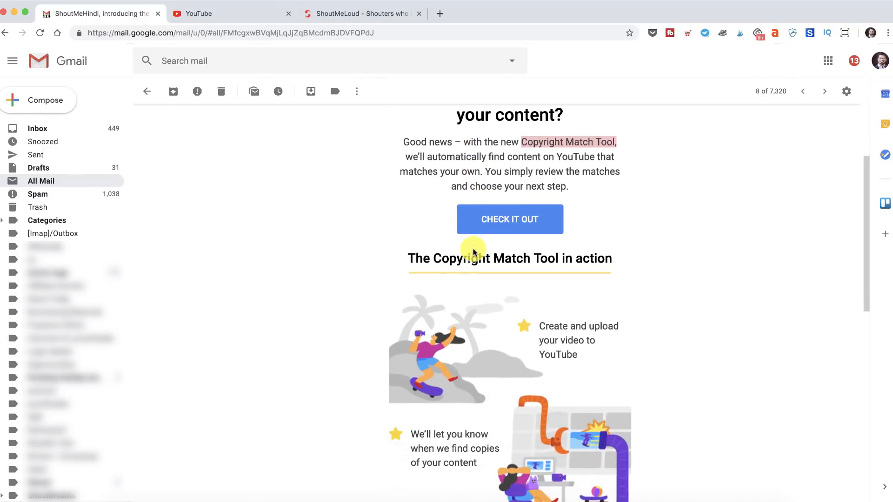
pyautogui.scroll(-3)
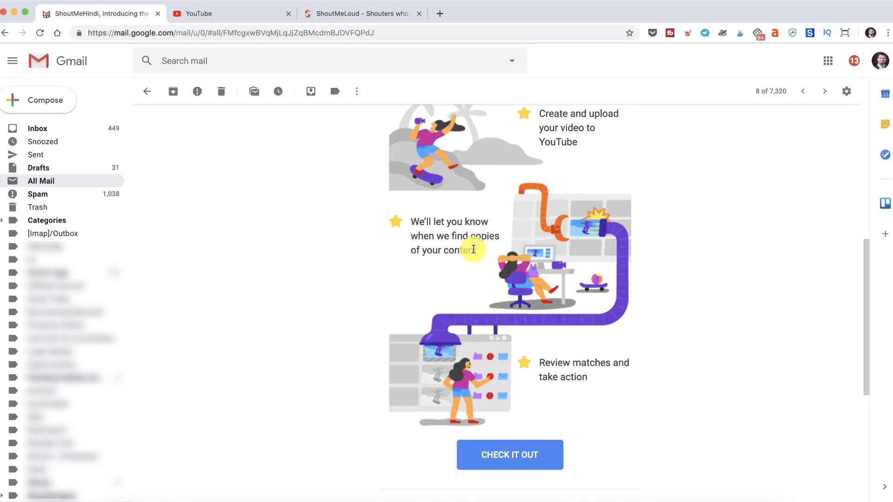
pyautogui.scroll(3)
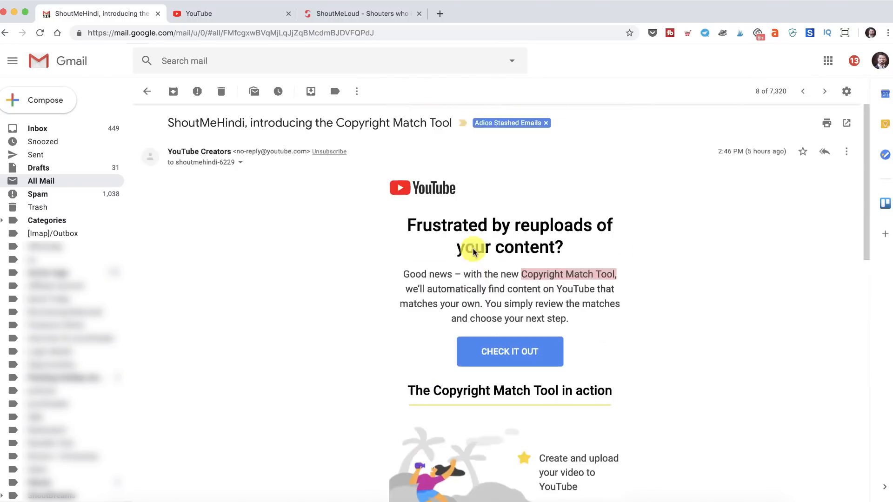
pyautogui.scroll(-3)
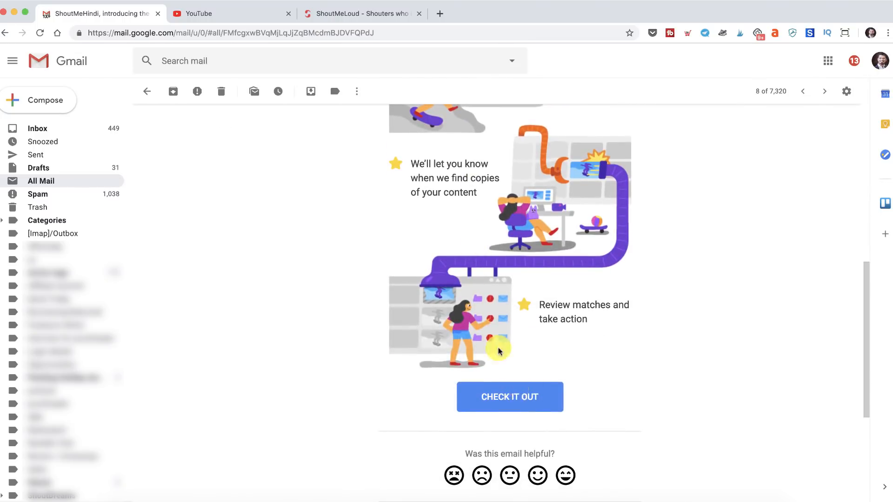
pyautogui.click(509, 397)
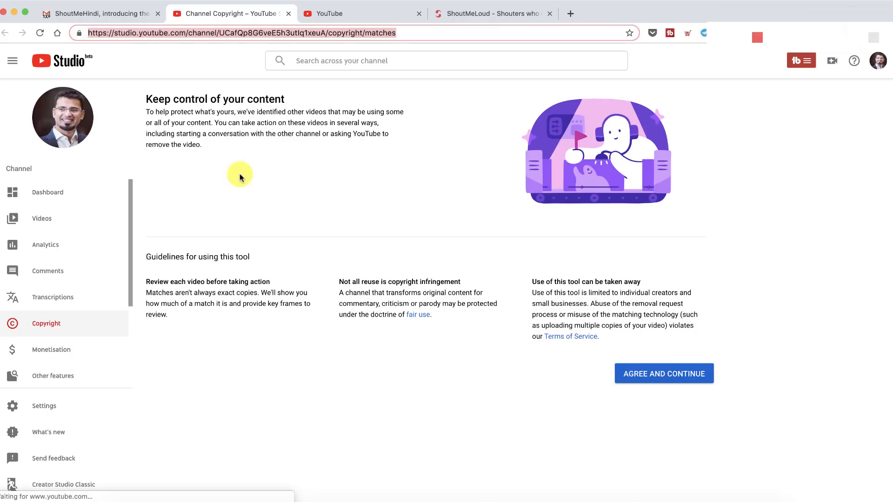
pyautogui.moveTo(46, 324)
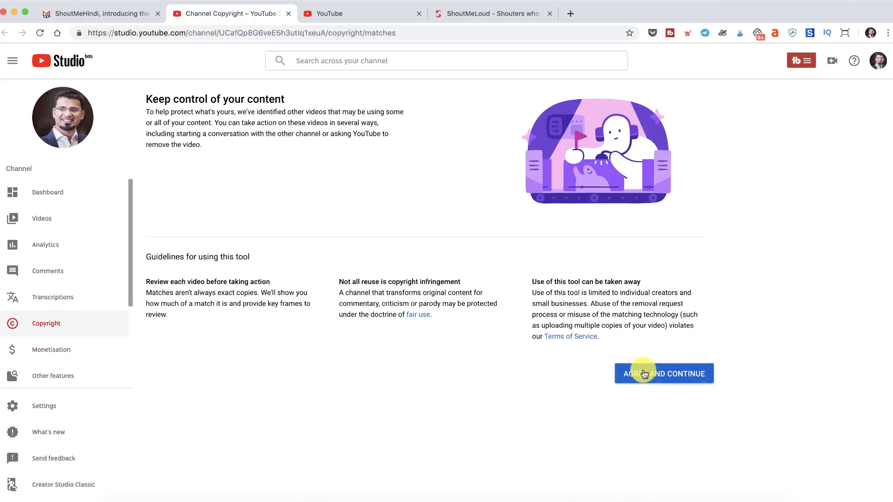
# - Accept the copyright tool guidelines with AGREE AND CONTINUE to reach the Matches list
pyautogui.click(664, 374)
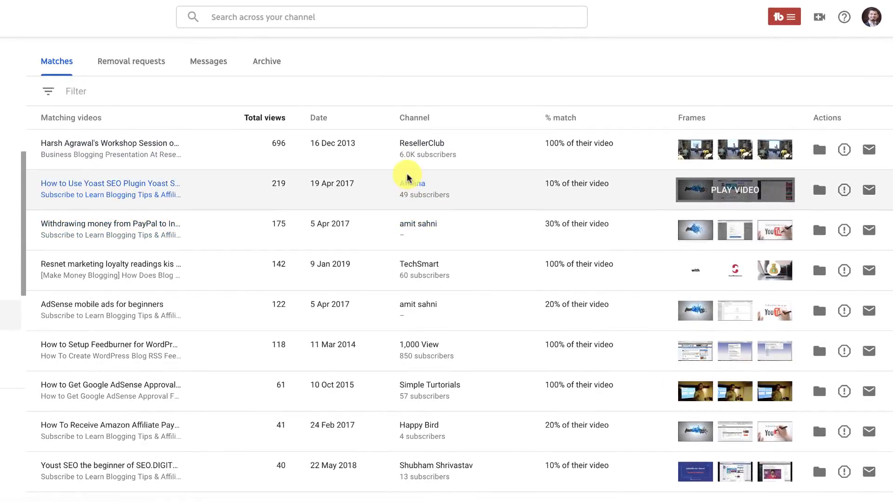
# - Scroll the Matches list to the Yoast SEO tutorial row uploaded by Afnana
pyautogui.scroll(-3)
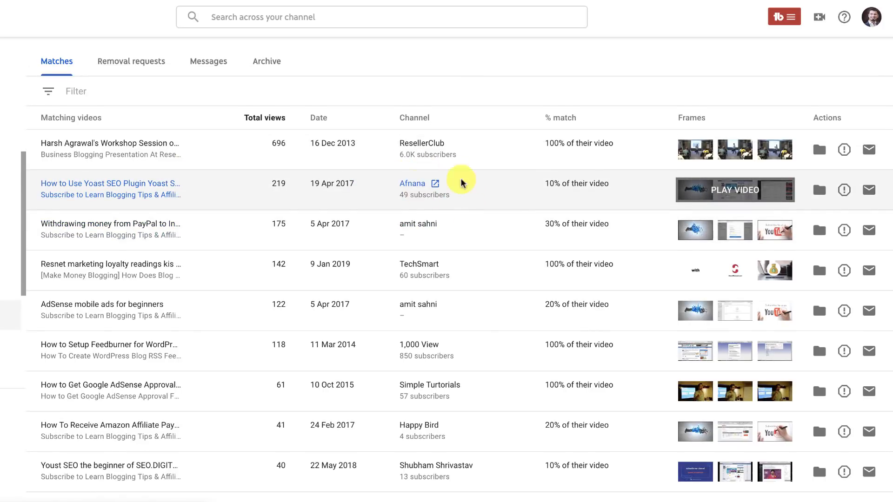
pyautogui.moveTo(557, 191)
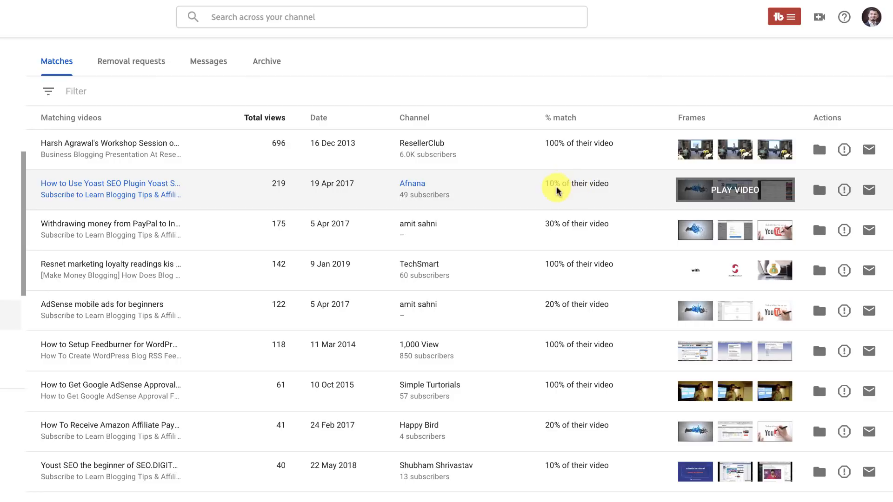
pyautogui.moveTo(679, 171)
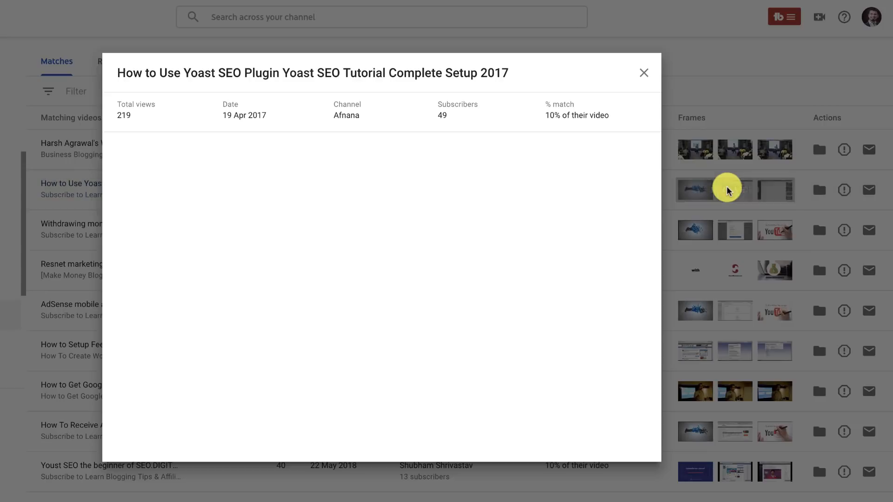
# - Play Afnana's copied Yoast SEO tutorial in the preview, then close it back to Matches
pyautogui.click(735, 190)
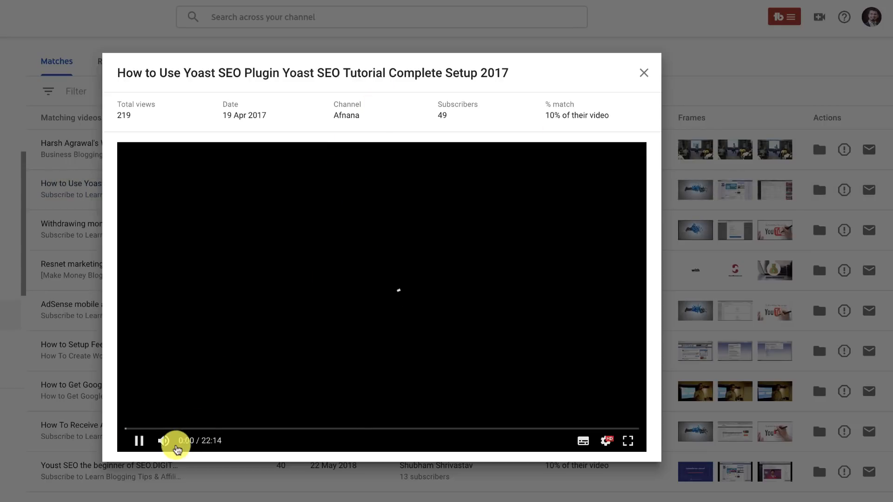
pyautogui.click(139, 440)
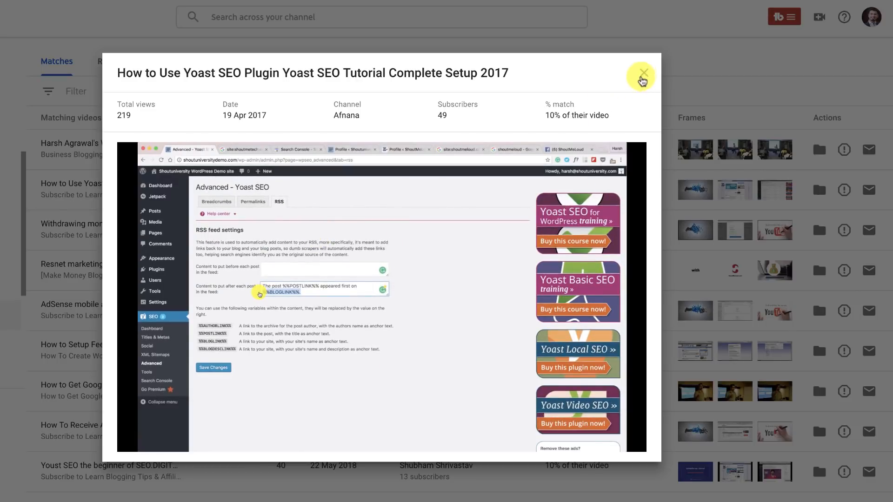
pyautogui.click(642, 76)
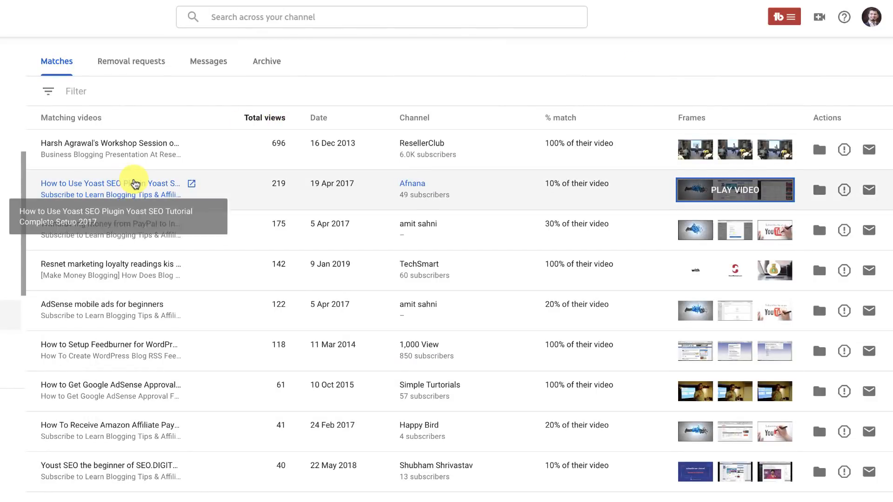
pyautogui.moveTo(868, 190)
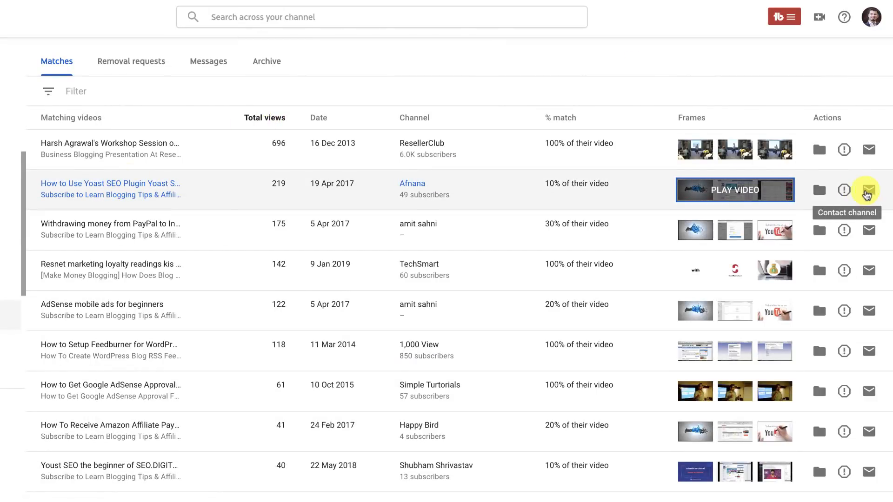
pyautogui.moveTo(843, 190)
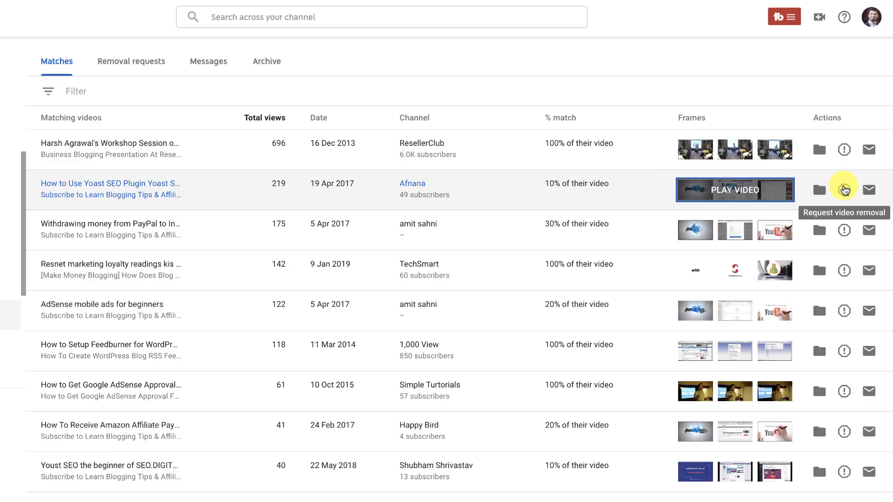
pyautogui.moveTo(868, 189)
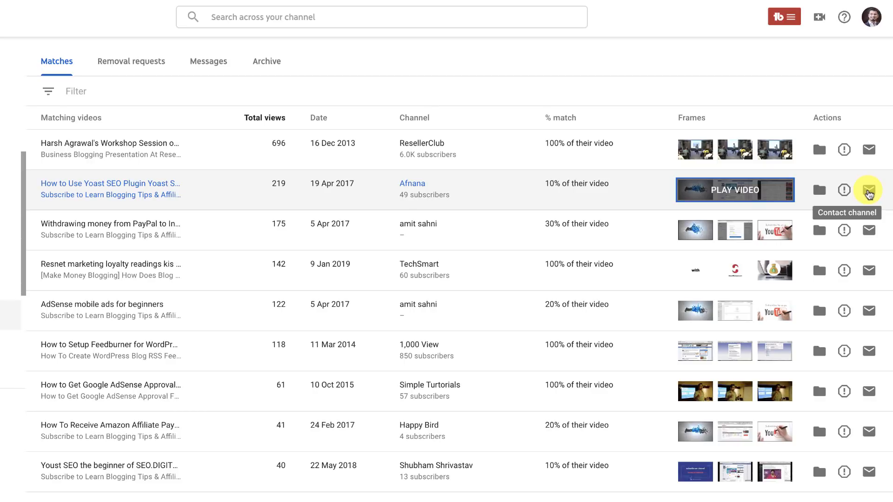
pyautogui.moveTo(800, 195)
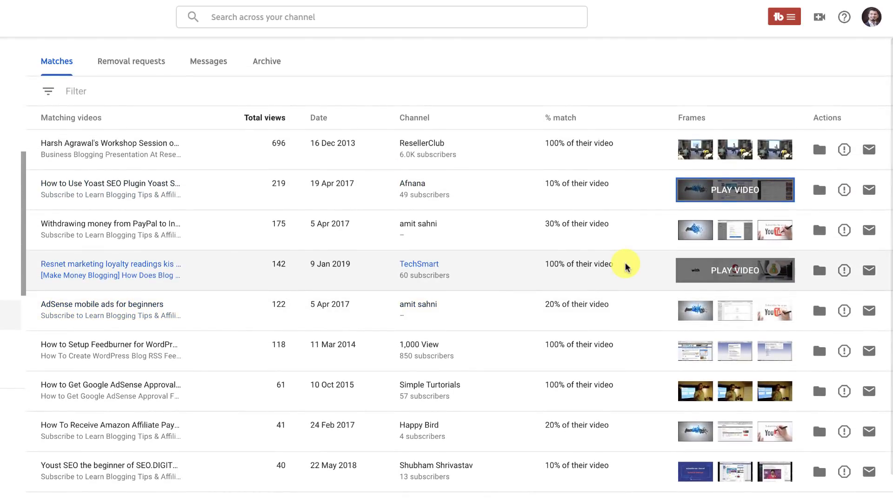
pyautogui.moveTo(420, 344)
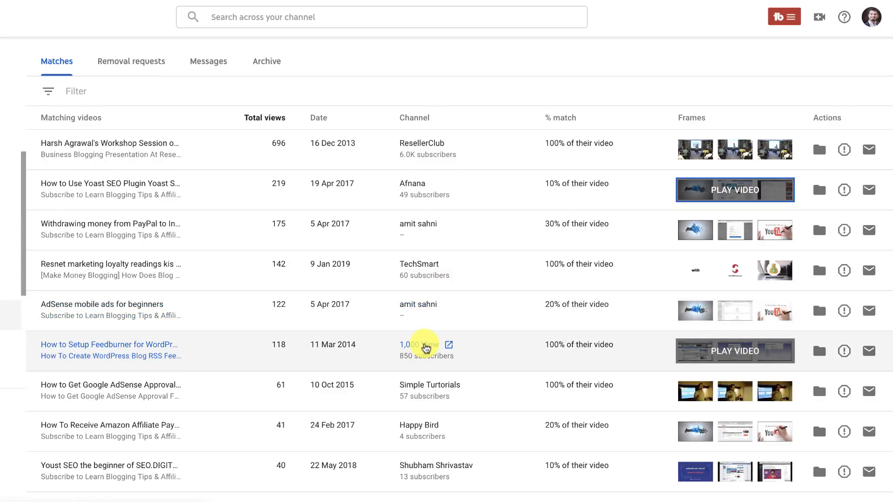
pyautogui.moveTo(844, 352)
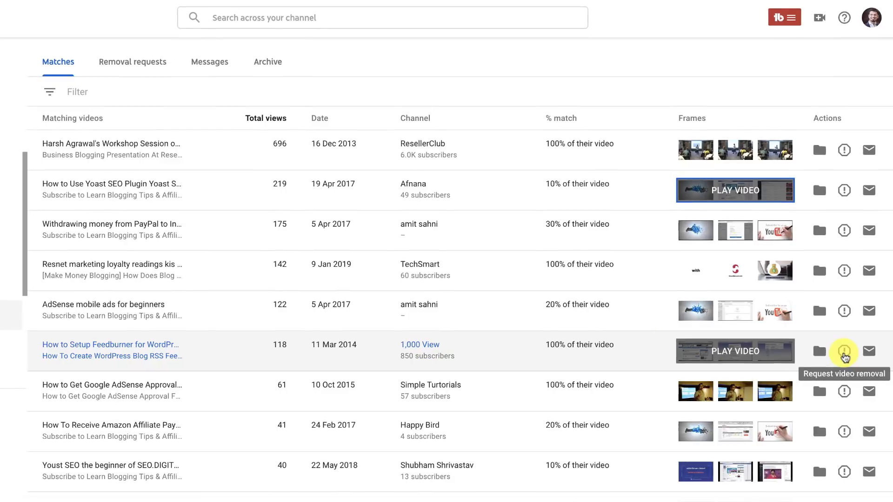
# - Start a removal request for the Feedburner copy, entering 'Im the copyright owner' and owner name Harsh Agrawal
pyautogui.click(844, 351)
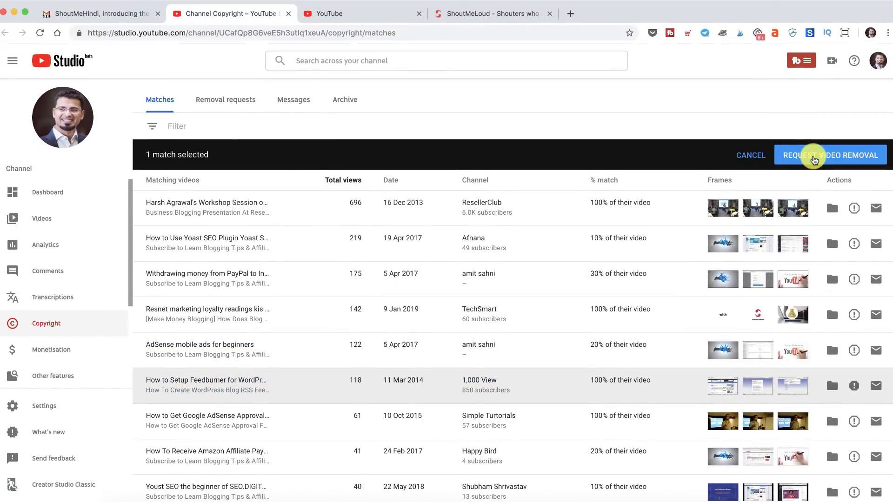
pyautogui.click(829, 155)
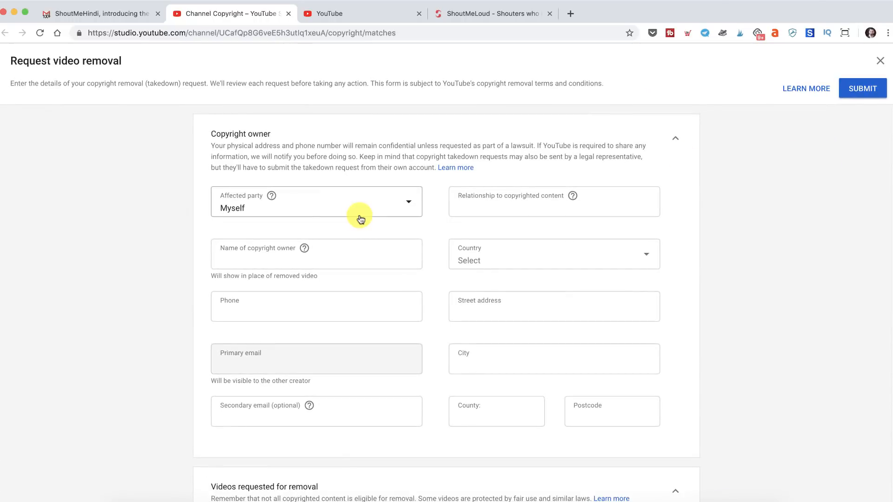
pyautogui.write('Im the')
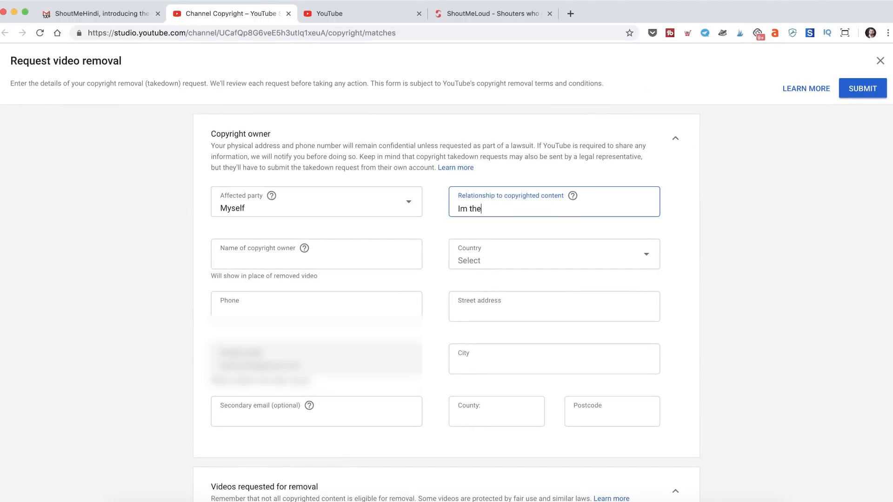
pyautogui.write('copyright owner of the content.')
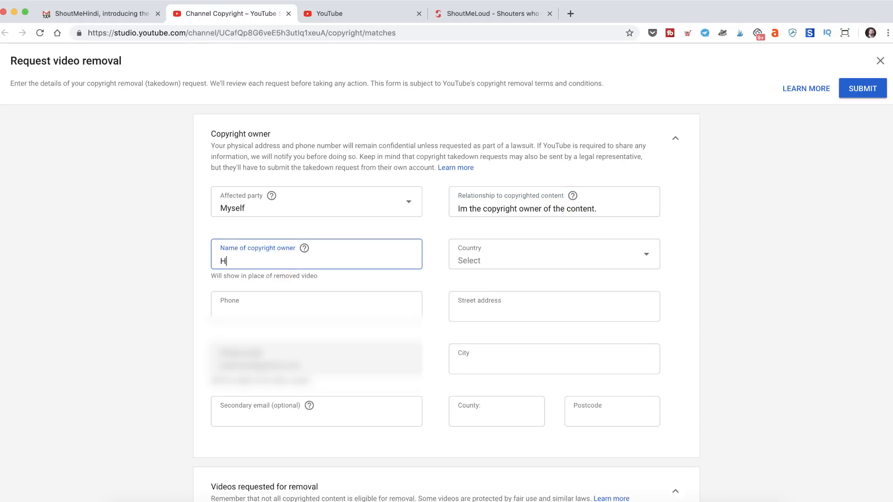
pyautogui.write('arsh Agrawal')
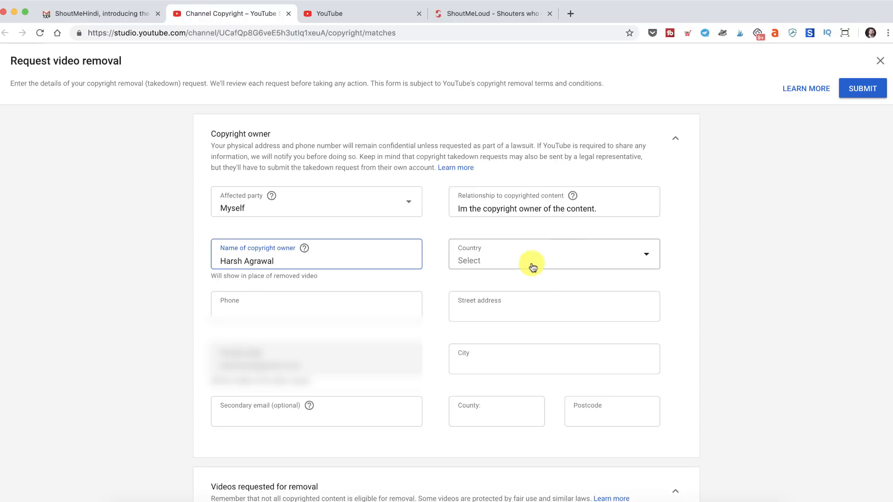
# - Set the copyright owner's country to India
pyautogui.click(552, 254)
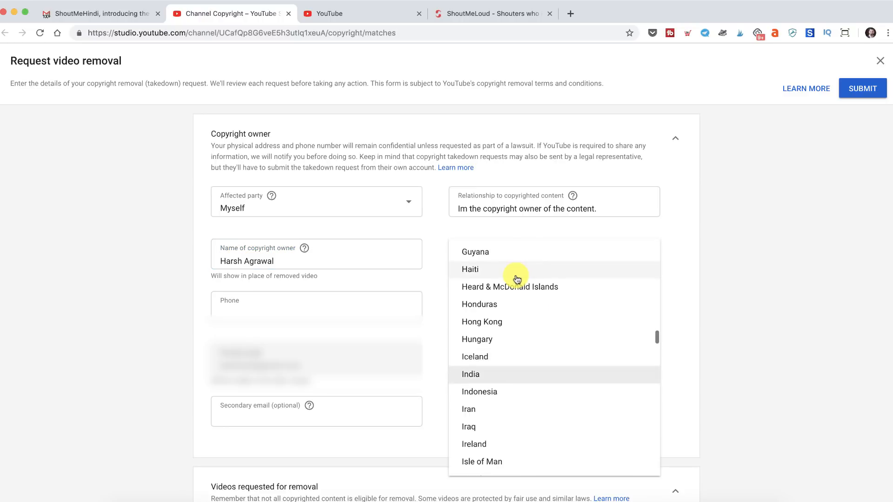
pyautogui.click(471, 374)
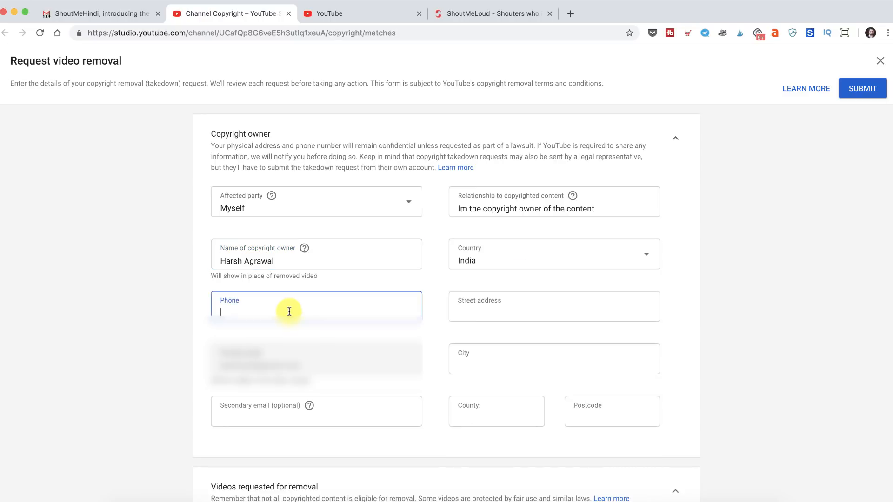
pyautogui.scroll(-3)
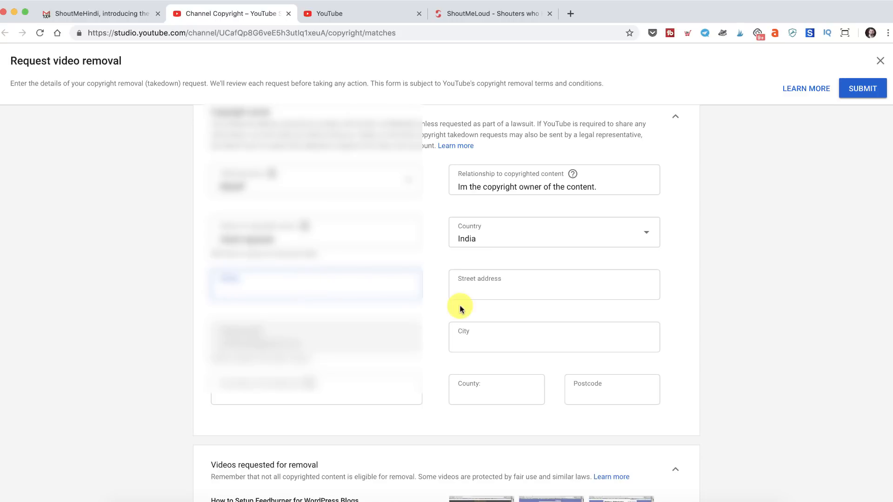
pyautogui.scroll(-3)
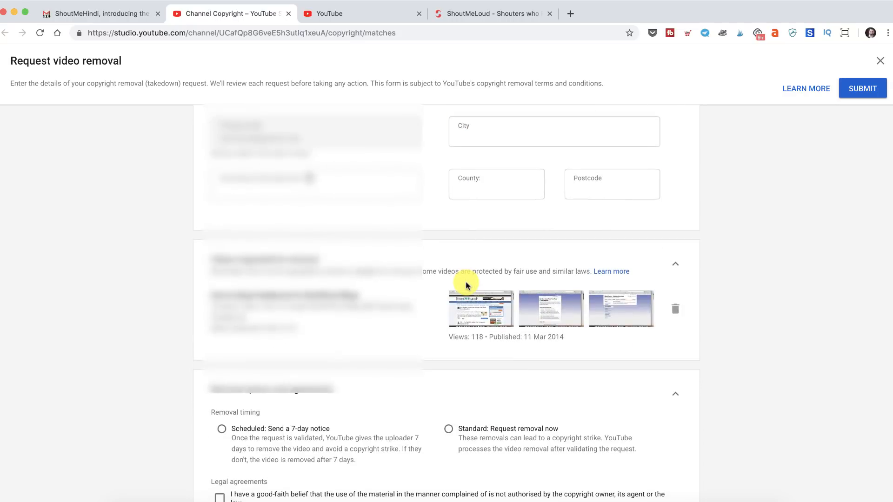
pyautogui.scroll(-3)
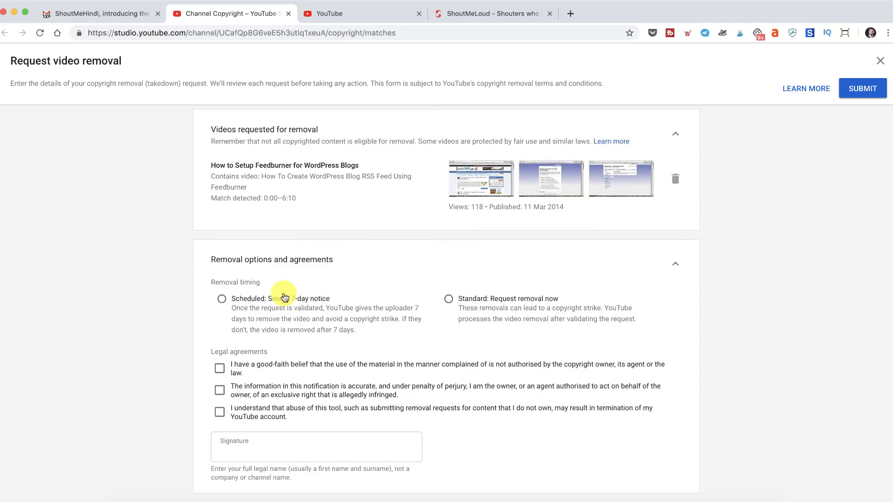
pyautogui.moveTo(285, 302)
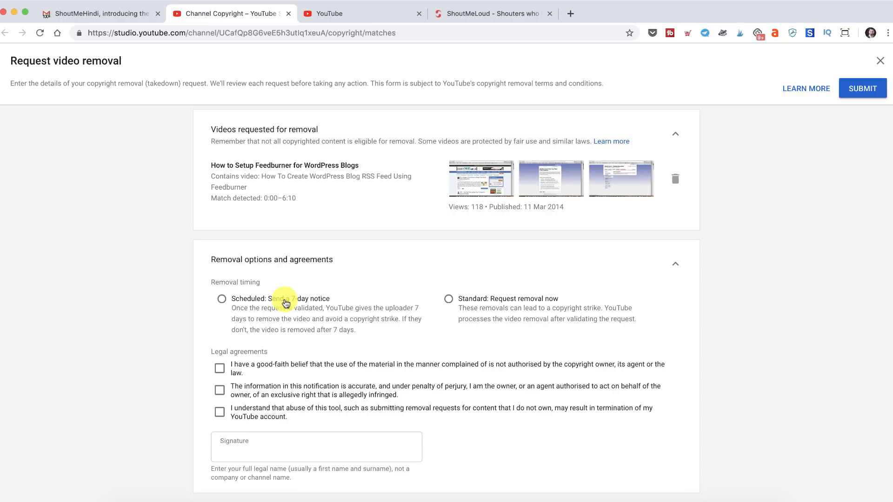
pyautogui.moveTo(375, 325)
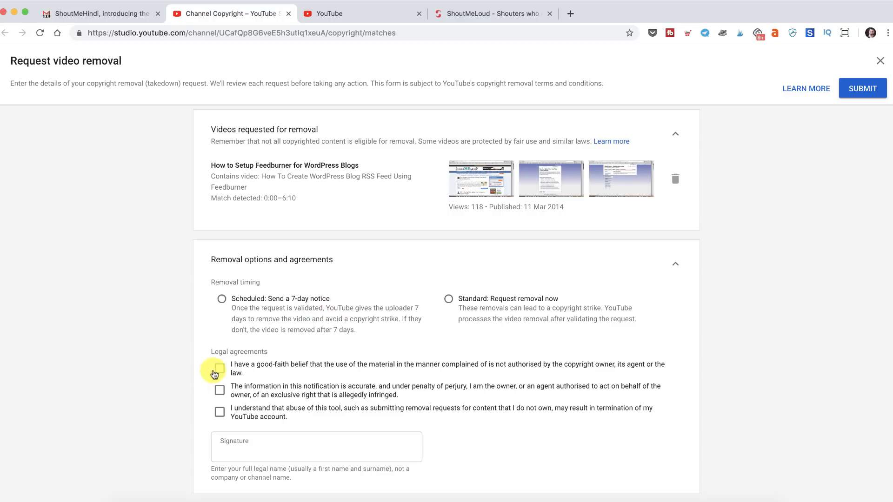
# - Agree to the good-faith legal statement on the removal request
pyautogui.click(219, 369)
pyautogui.write('Harsh Agrawal')
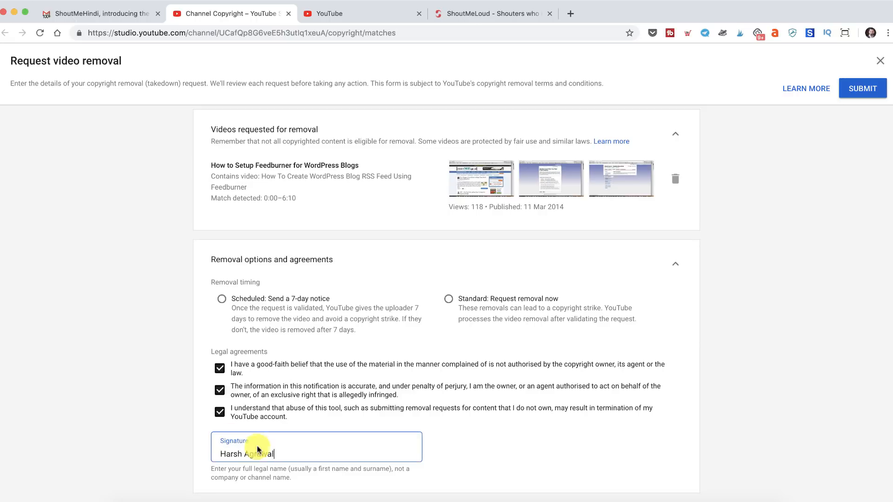
pyautogui.scroll(3)
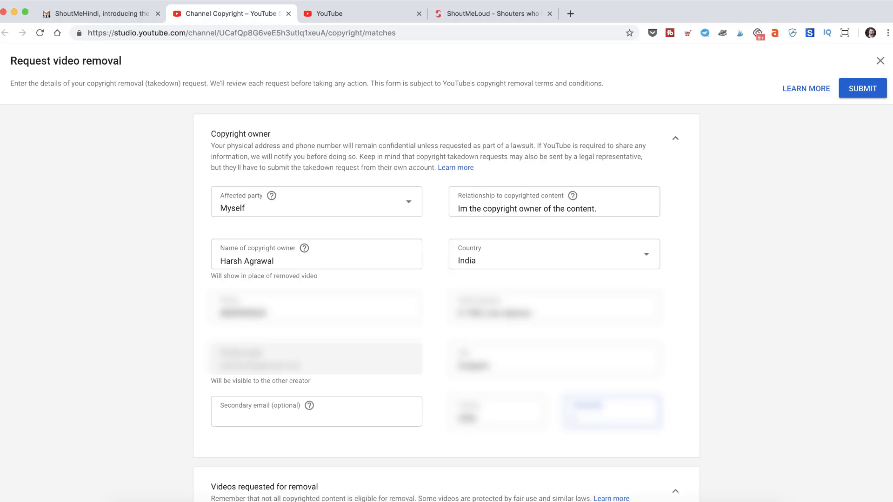
# - Submit the Feedburner video removal request and return to the Matches list
pyautogui.scroll(-3)
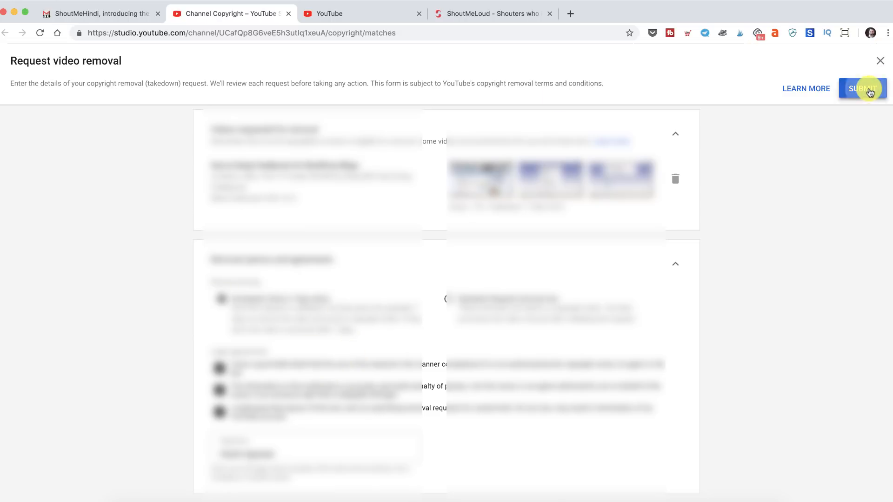
pyautogui.click(862, 88)
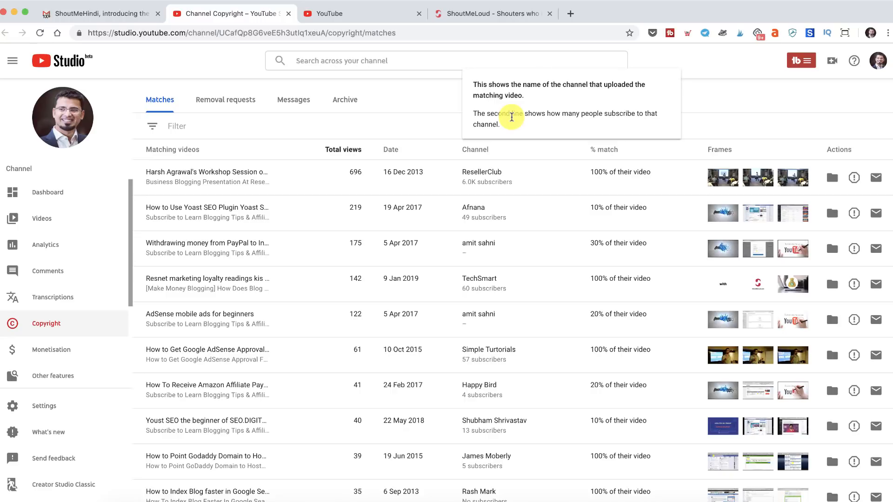
pyautogui.click(225, 100)
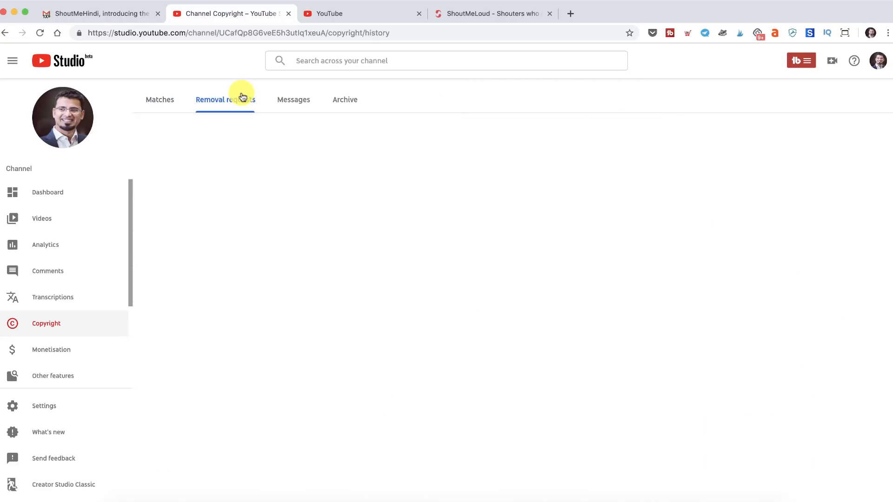
pyautogui.click(225, 100)
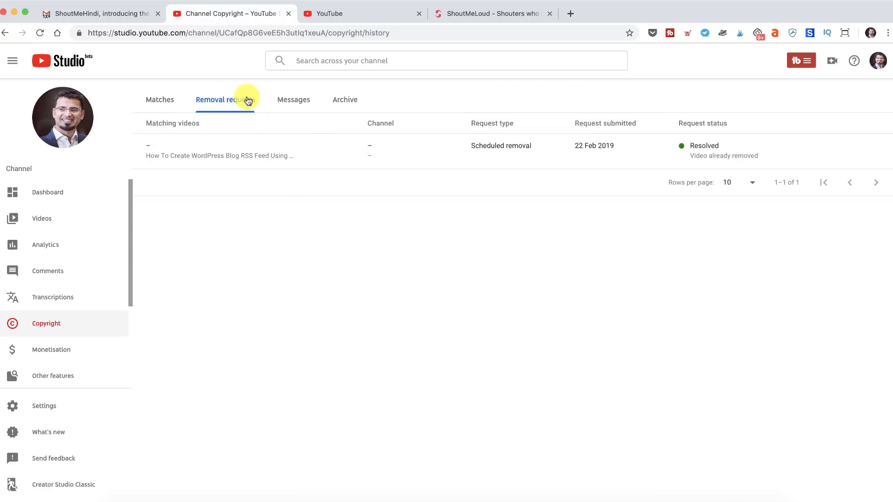
pyautogui.click(344, 100)
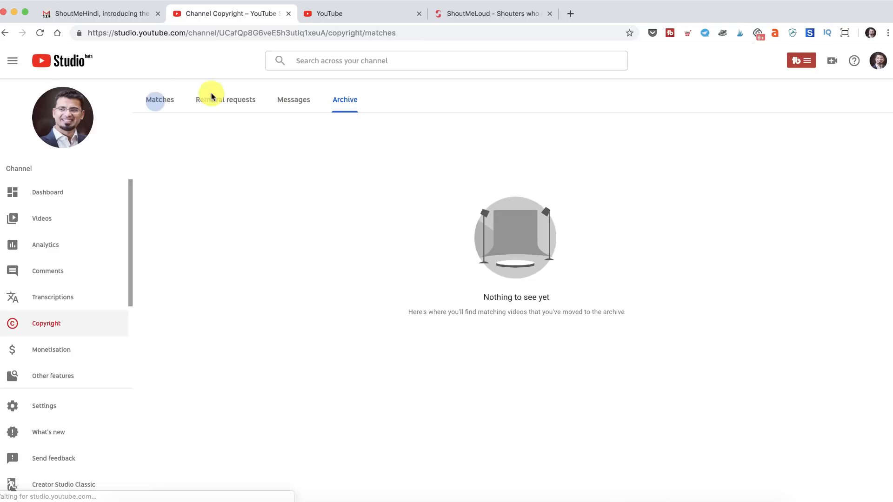
pyautogui.click(160, 99)
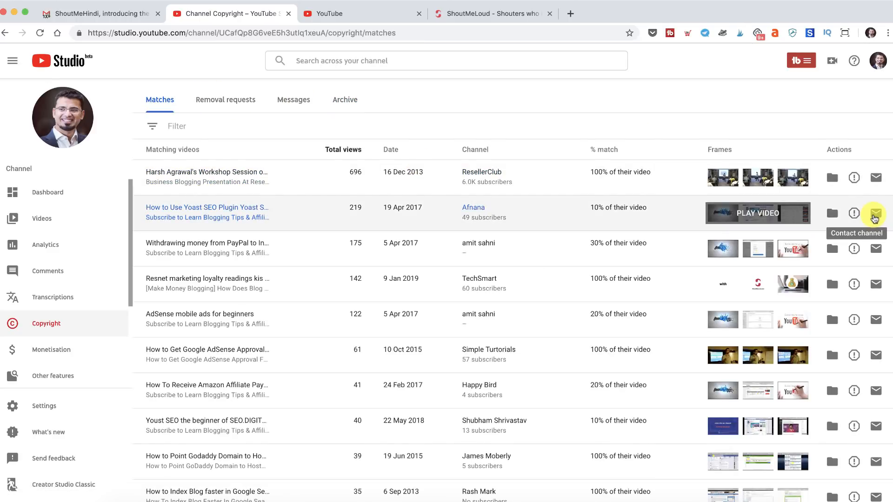
# - Send the copyright notification message to the Afnana channel
pyautogui.click(876, 213)
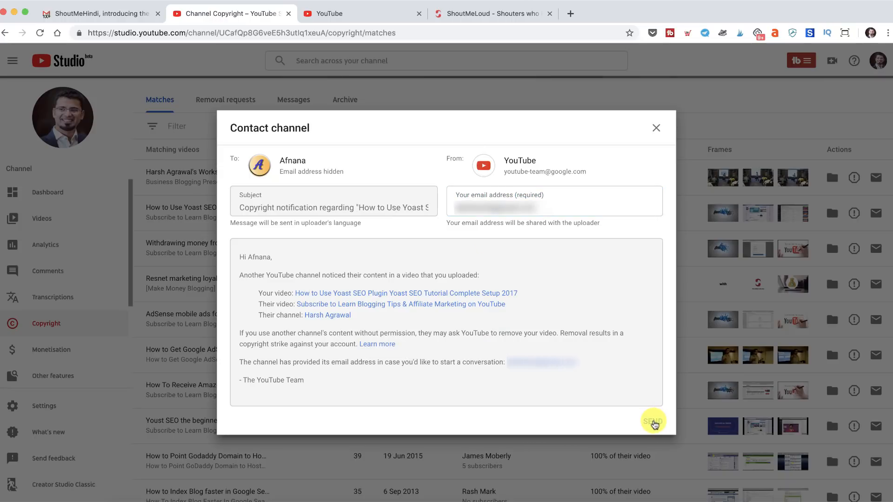
pyautogui.click(652, 423)
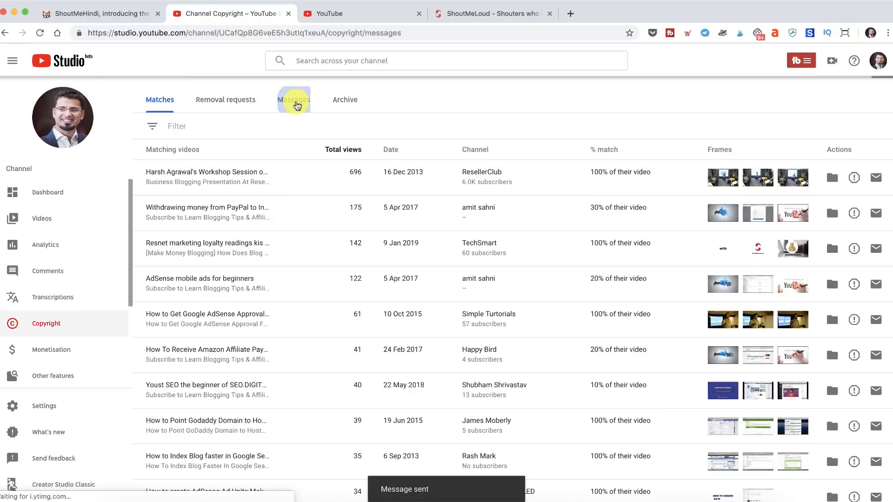
# - Check the Messages list for the sent notification, then view the empty Archive
pyautogui.click(293, 100)
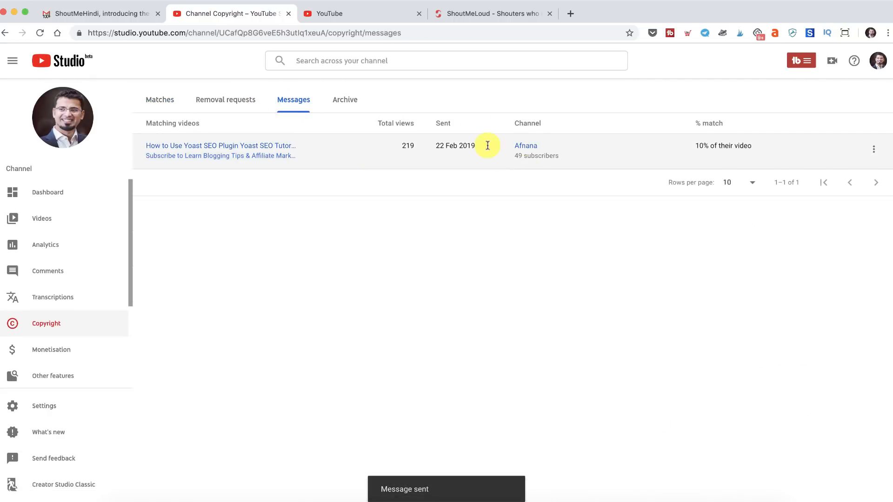
pyautogui.click(344, 100)
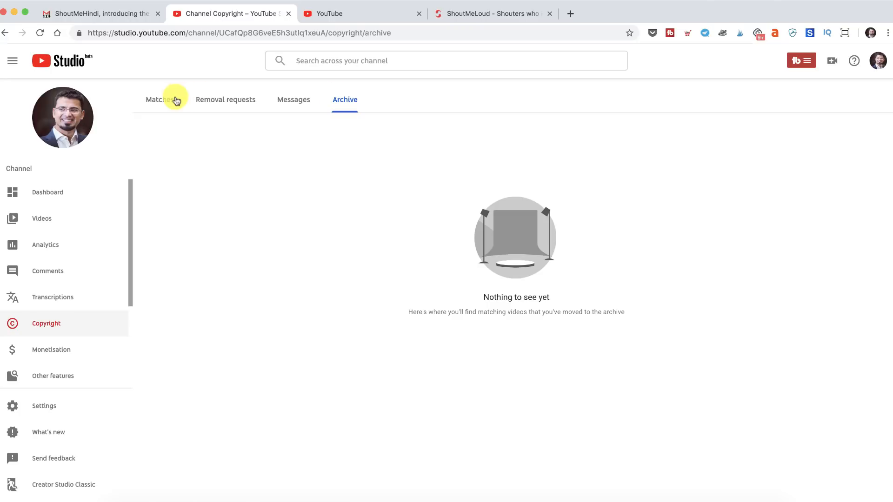
# - Return to the Copyright Matches list, where Afnana's match is no longer shown
pyautogui.click(156, 99)
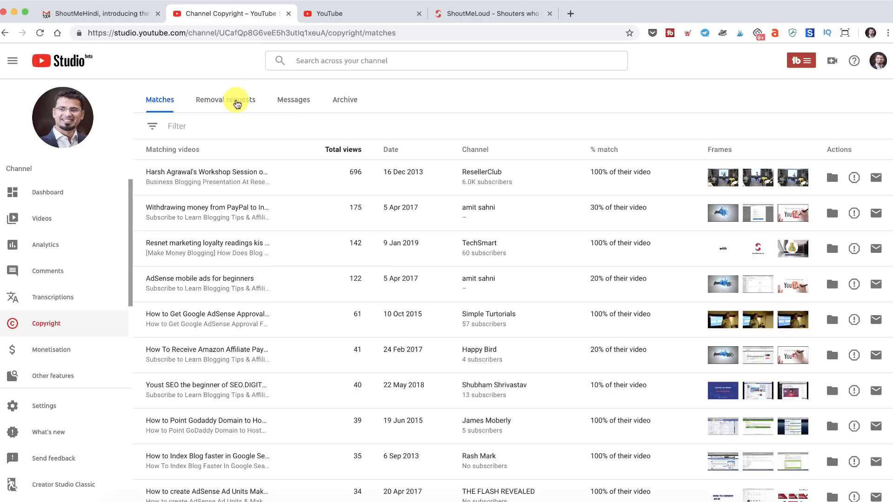
pyautogui.moveTo(475, 14)
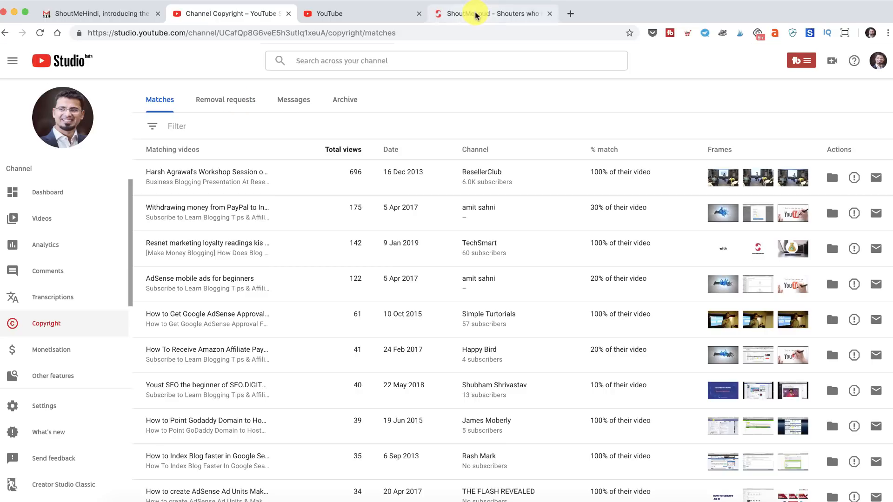
pyautogui.moveTo(476, 13)
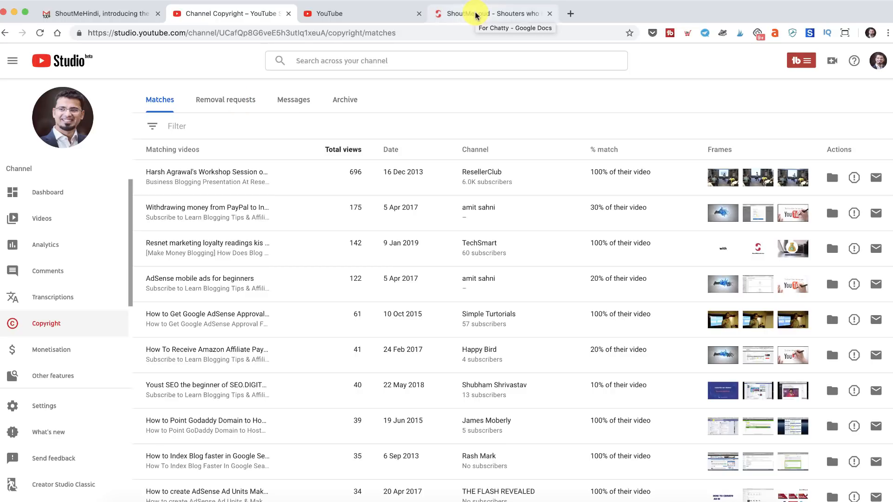